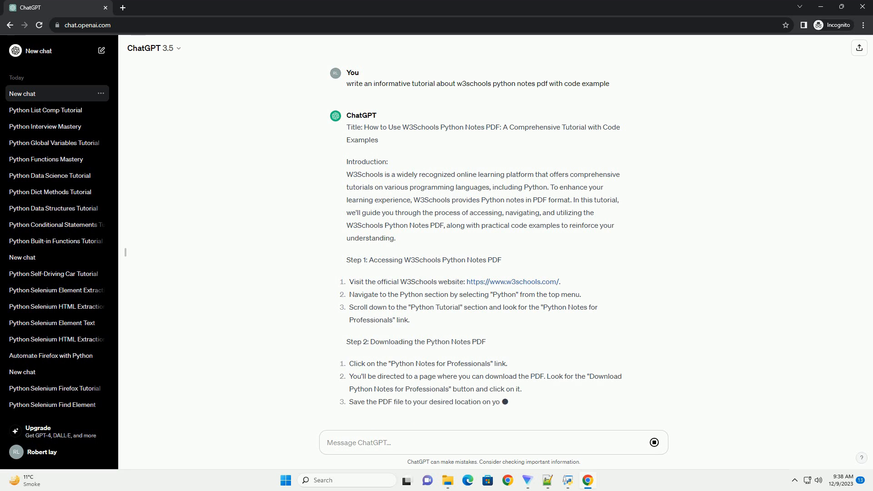
scroll(down, 3)
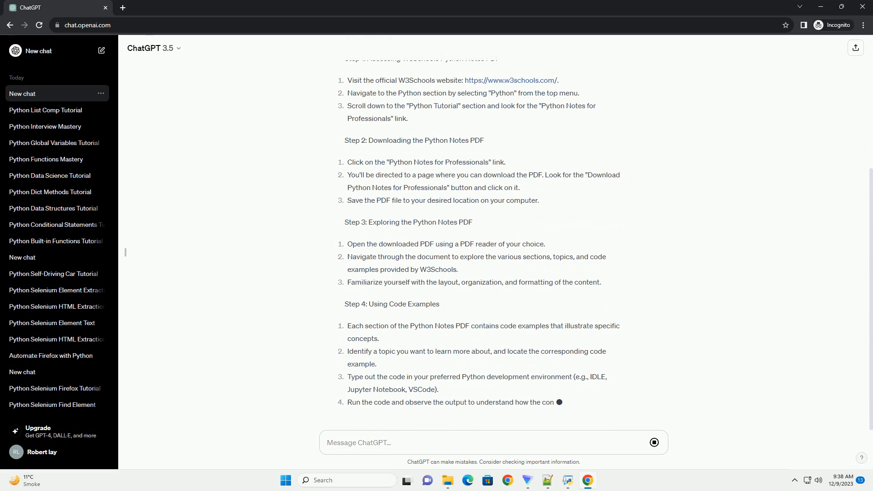
scroll(down, 3)
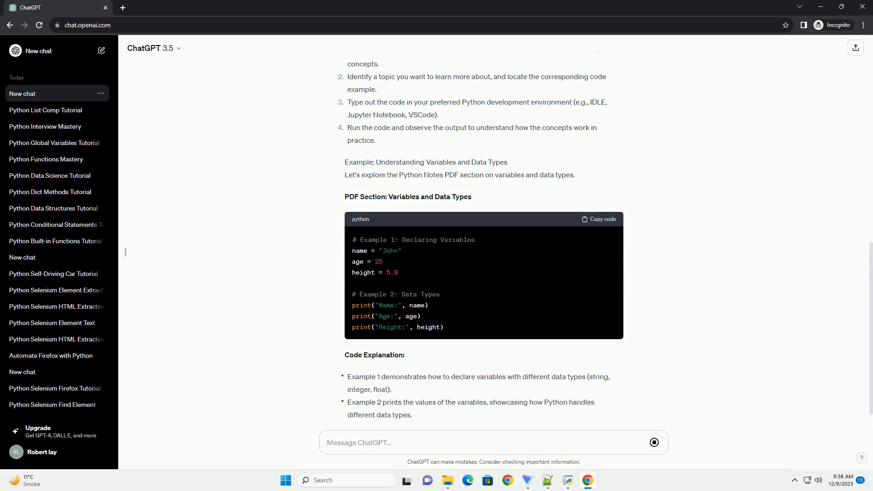
scroll(down, 3)
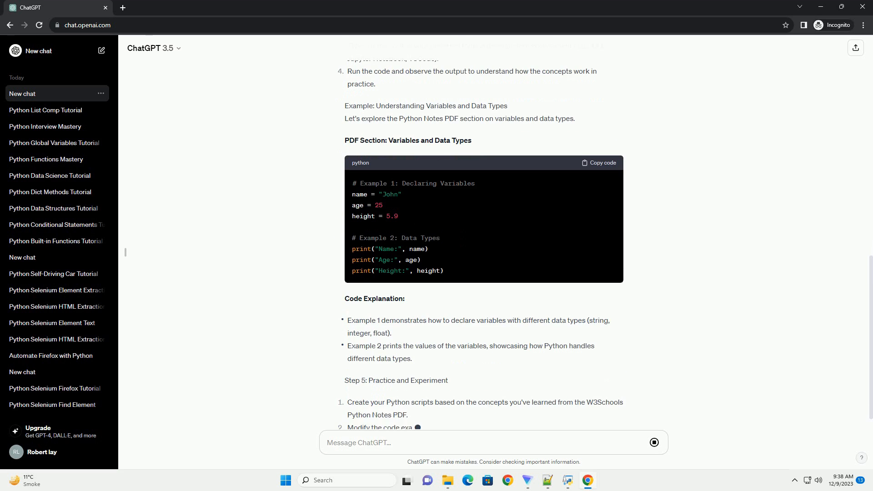
scroll(down, 3)
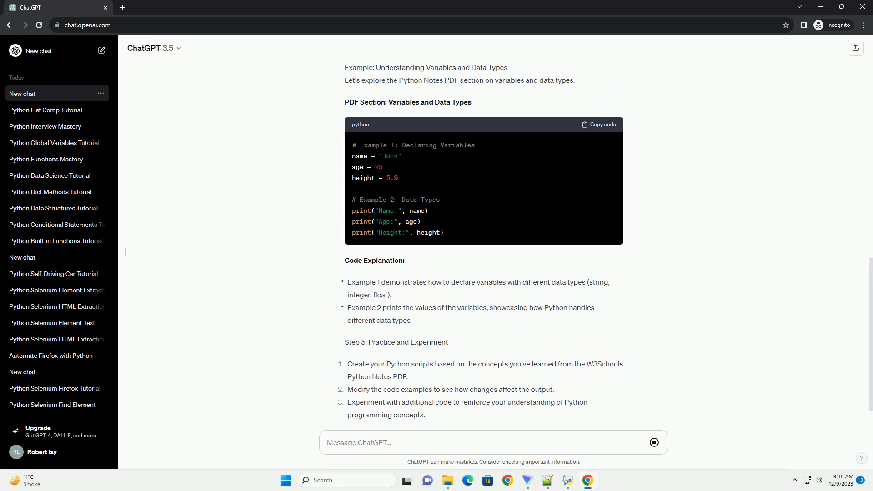